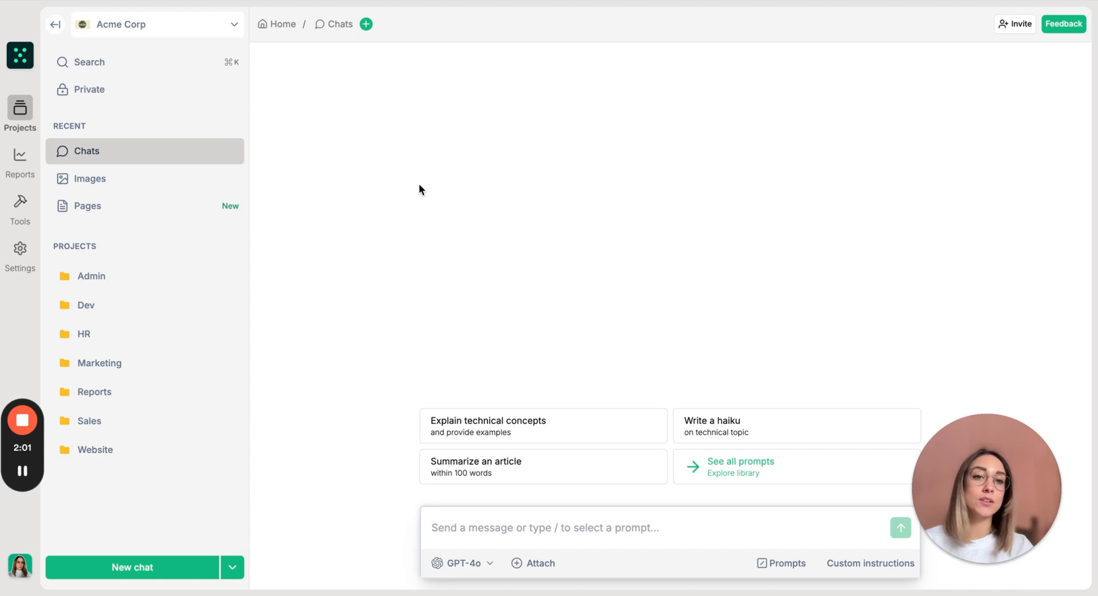
pyautogui.moveTo(509, 268)
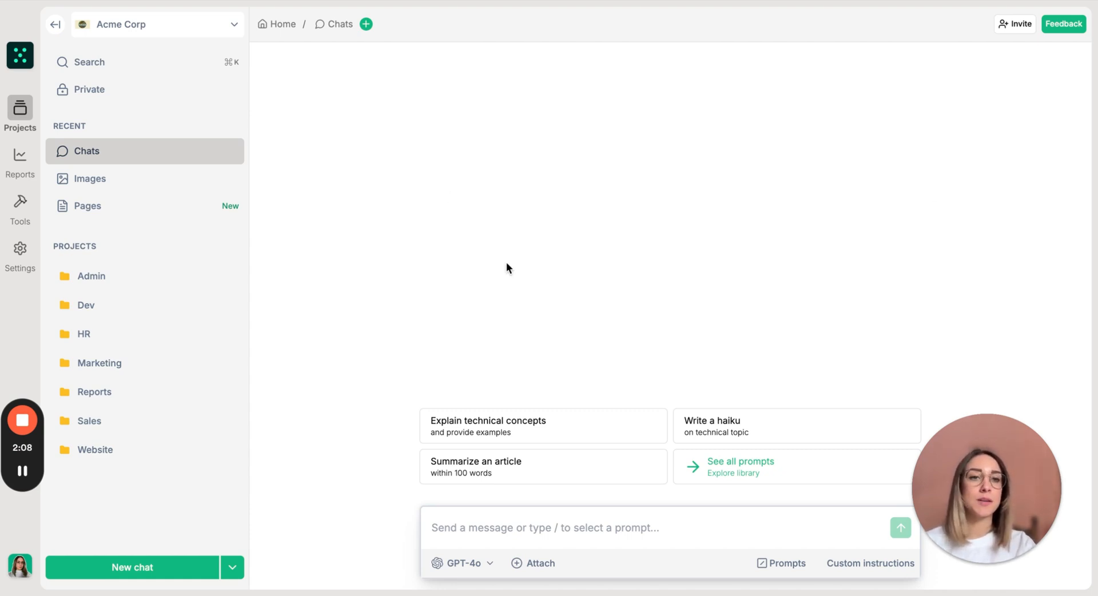
pyautogui.moveTo(12, 252)
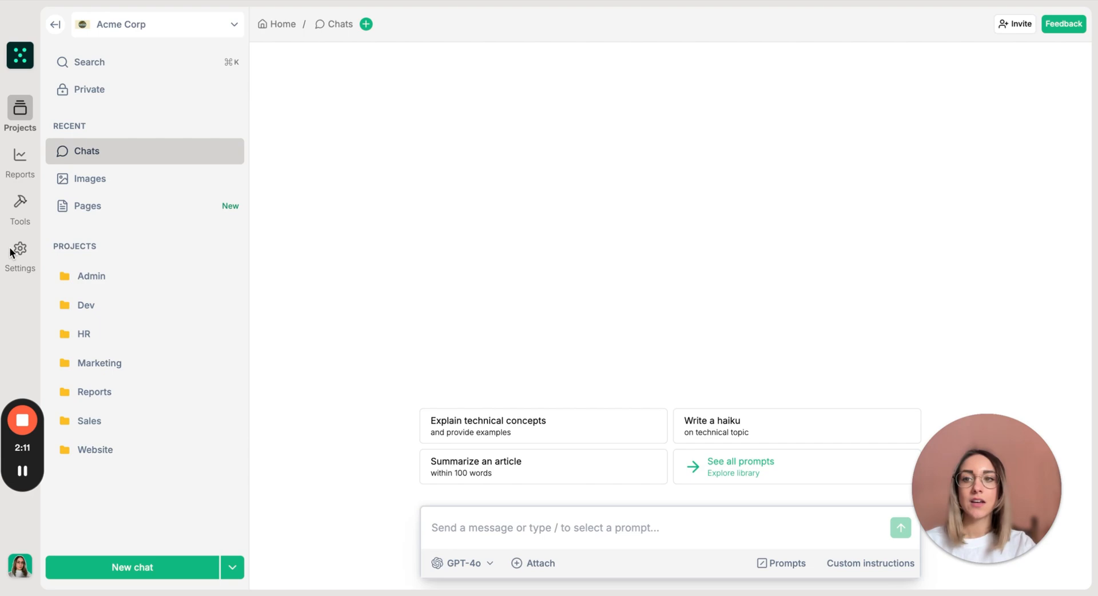
# Go to Settings > Workspace members and focus the invite Email field.
pyautogui.click(19, 249)
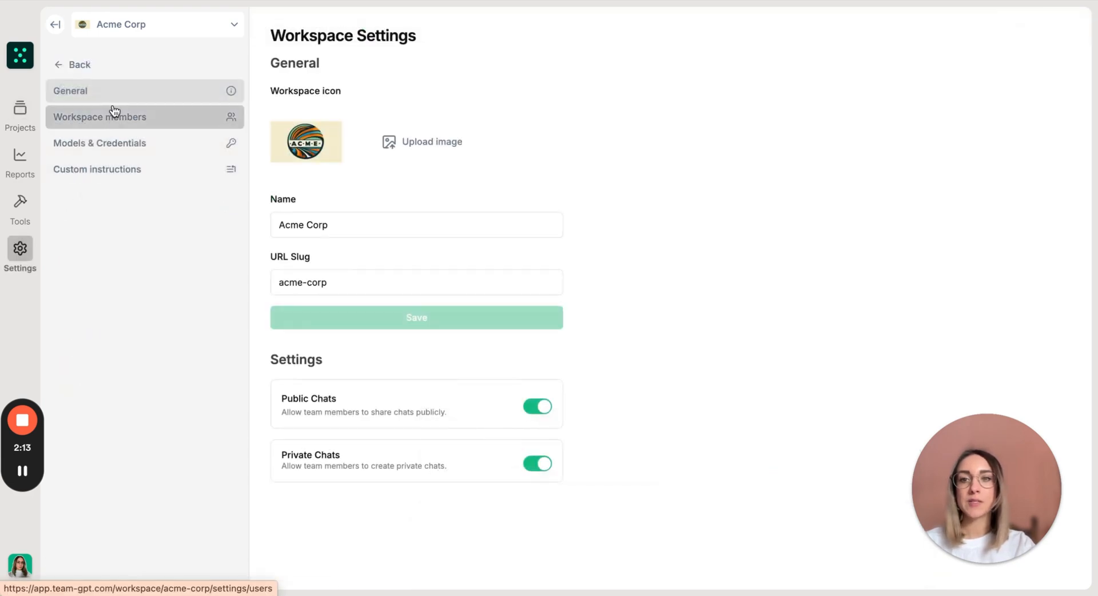
pyautogui.click(98, 117)
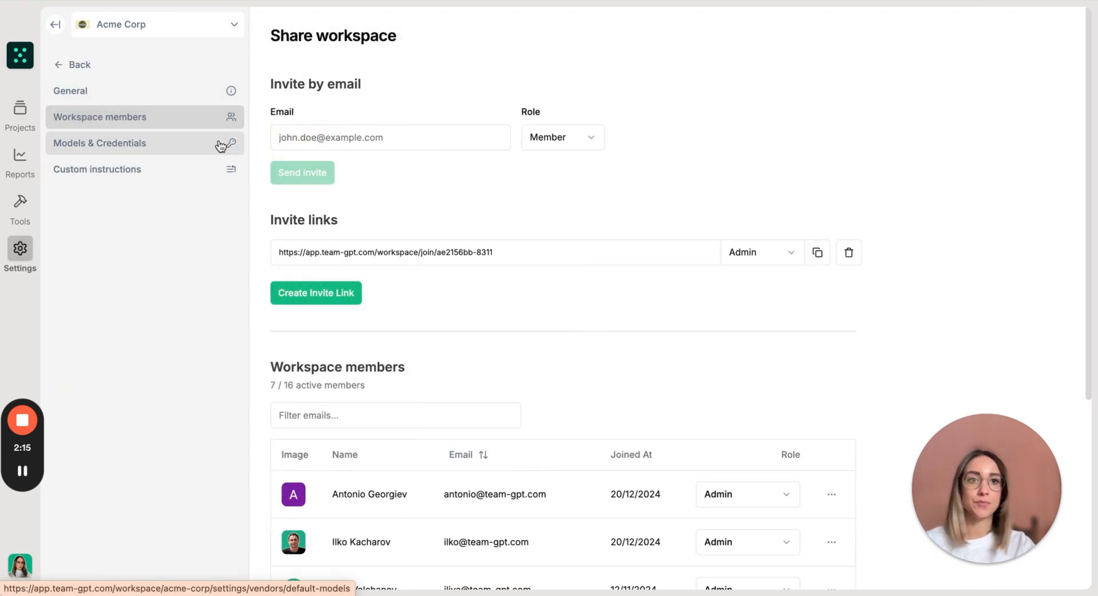
pyautogui.click(391, 138)
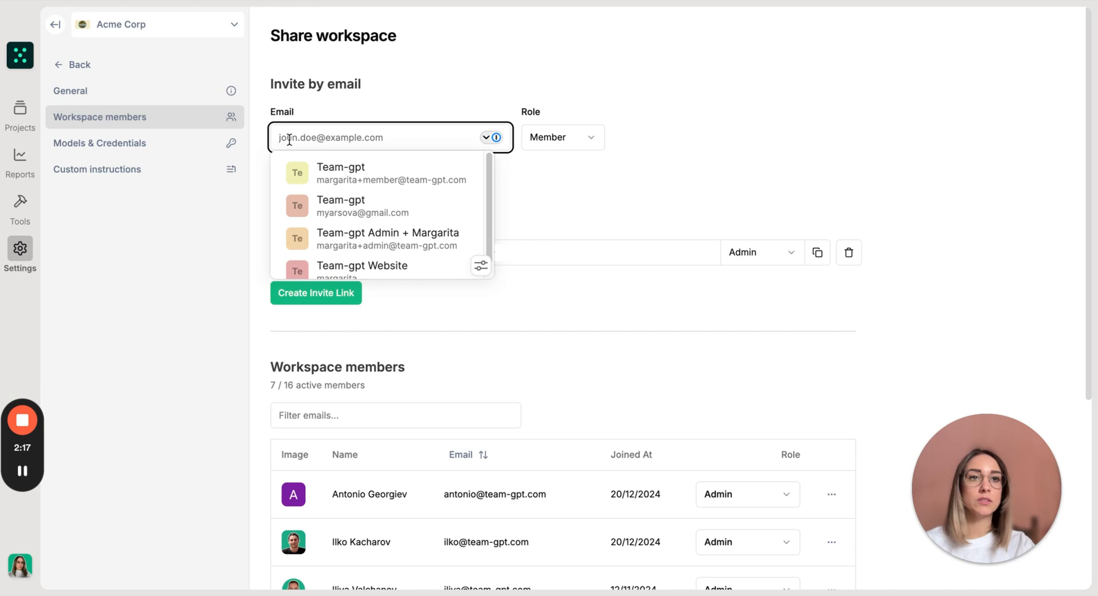
# Invite 'ma…' by email as a Member; Team-GPT reports the invitation was already sent.
pyautogui.write('margarita')
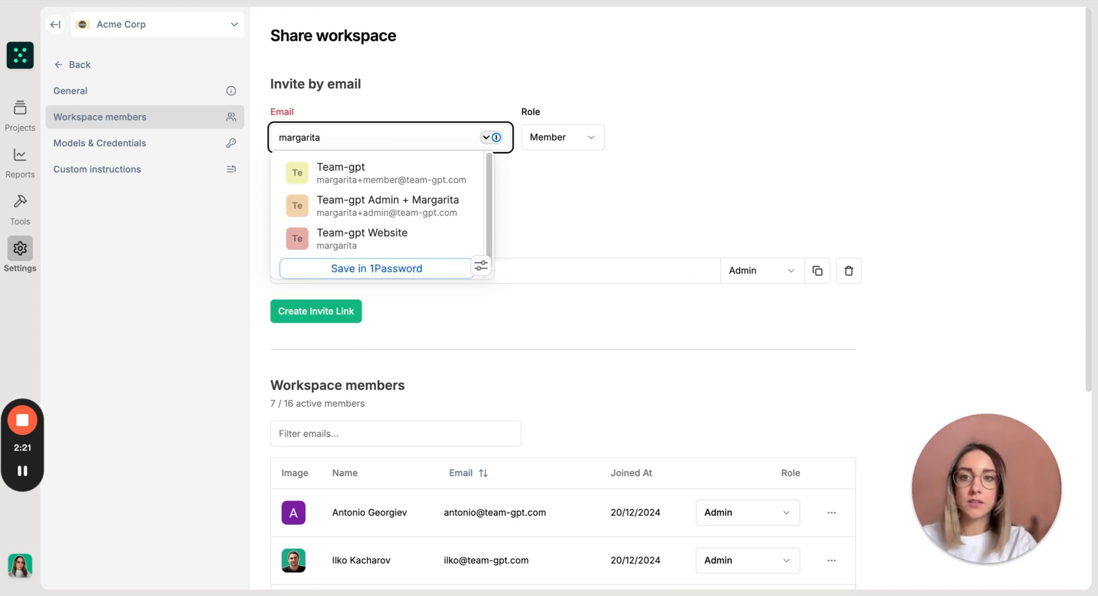
pyautogui.click(562, 137)
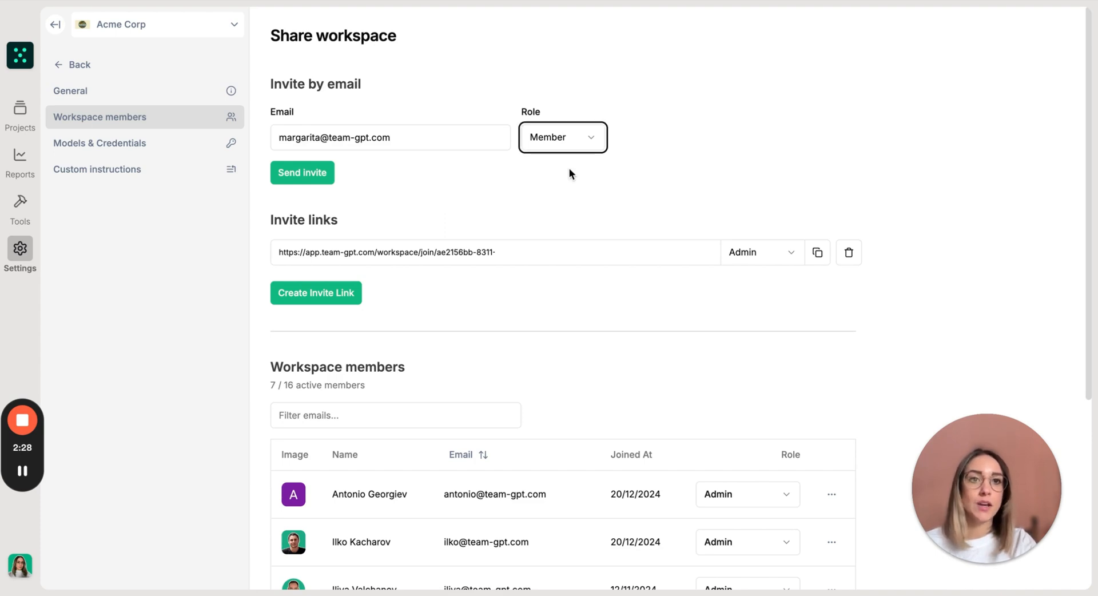
pyautogui.click(302, 173)
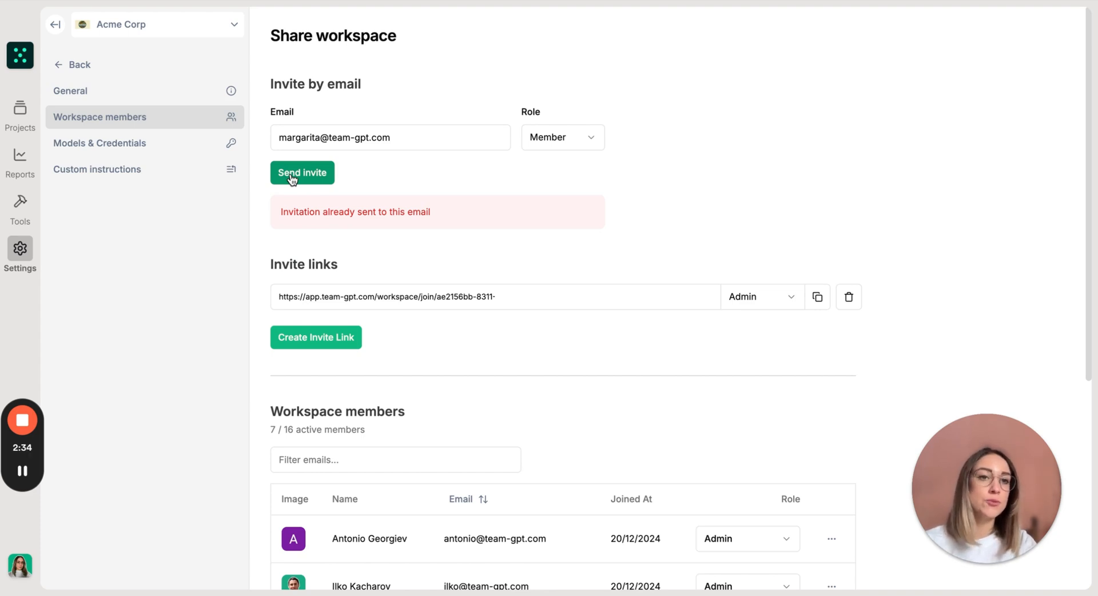
pyautogui.scroll(-3)
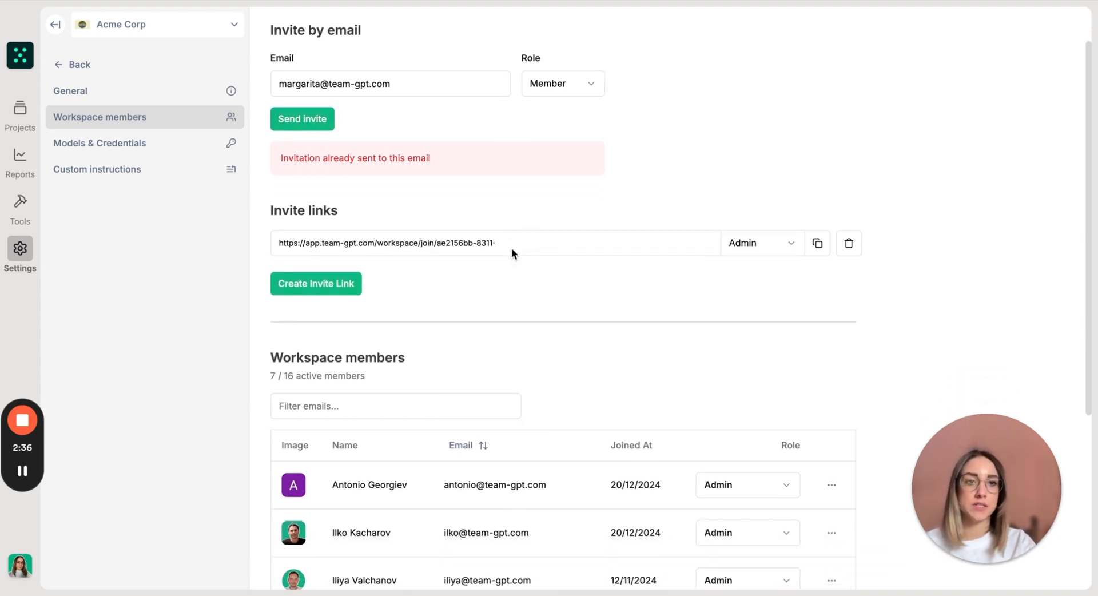
pyautogui.moveTo(323, 293)
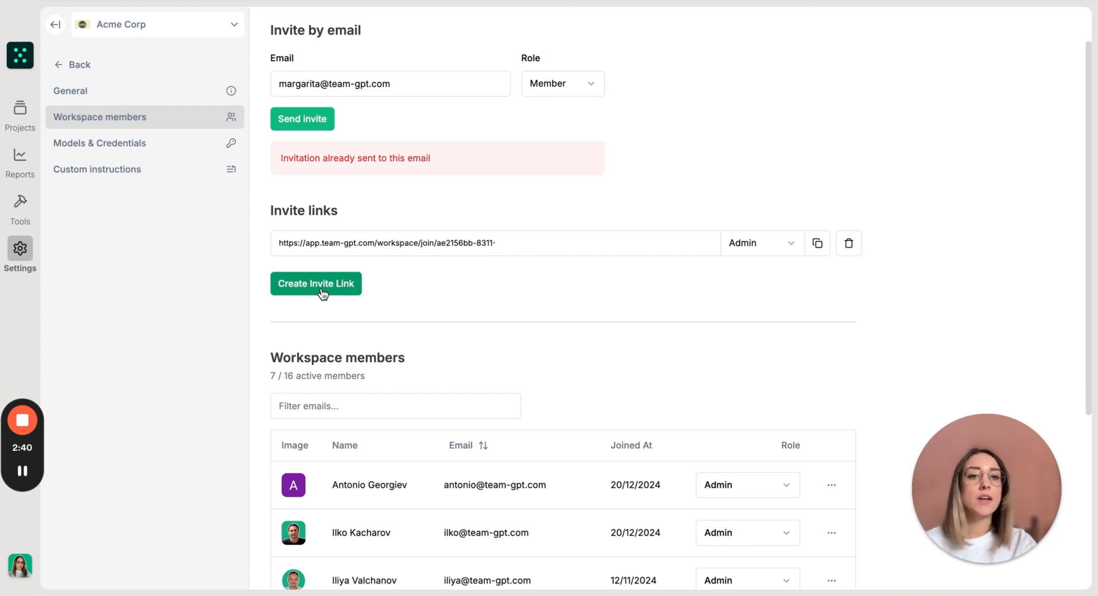
# Create a new Member-role invite link and copy its URL to the clipboard.
pyautogui.click(316, 282)
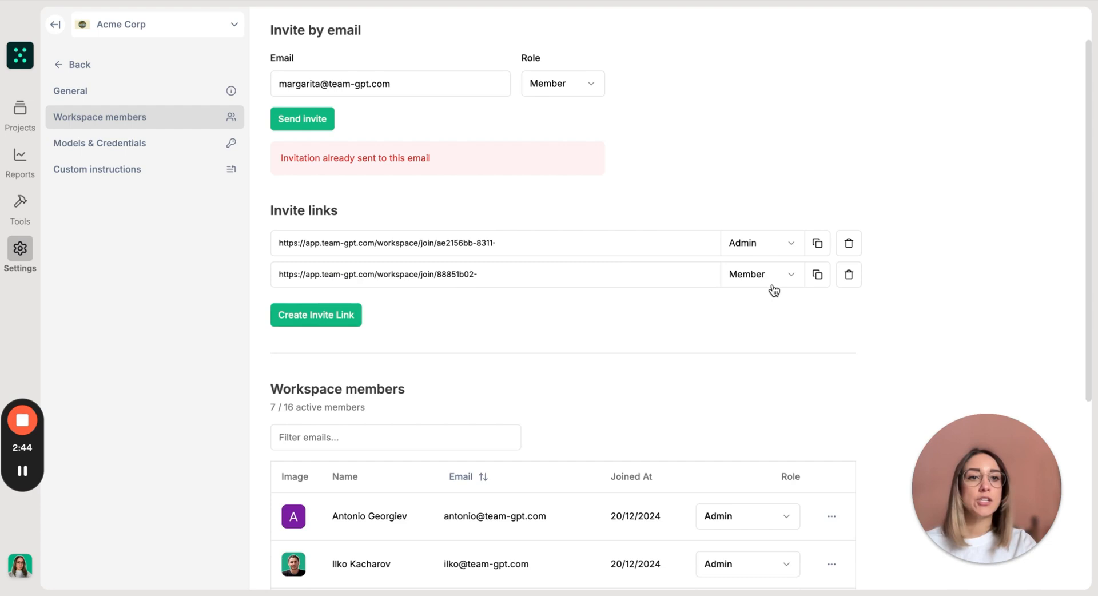
pyautogui.moveTo(774, 301)
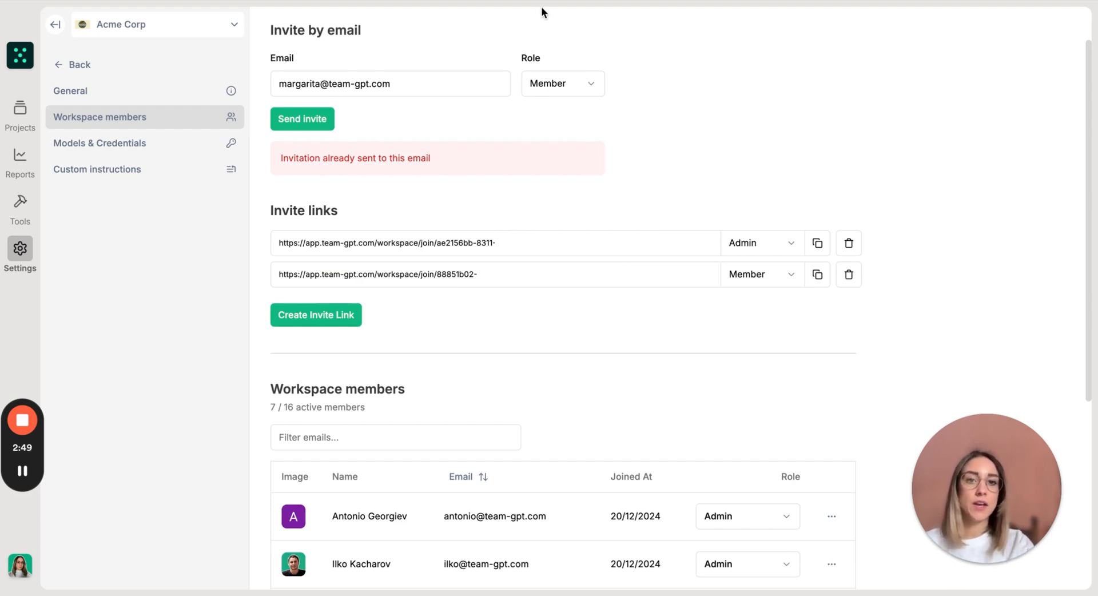
pyautogui.click(817, 273)
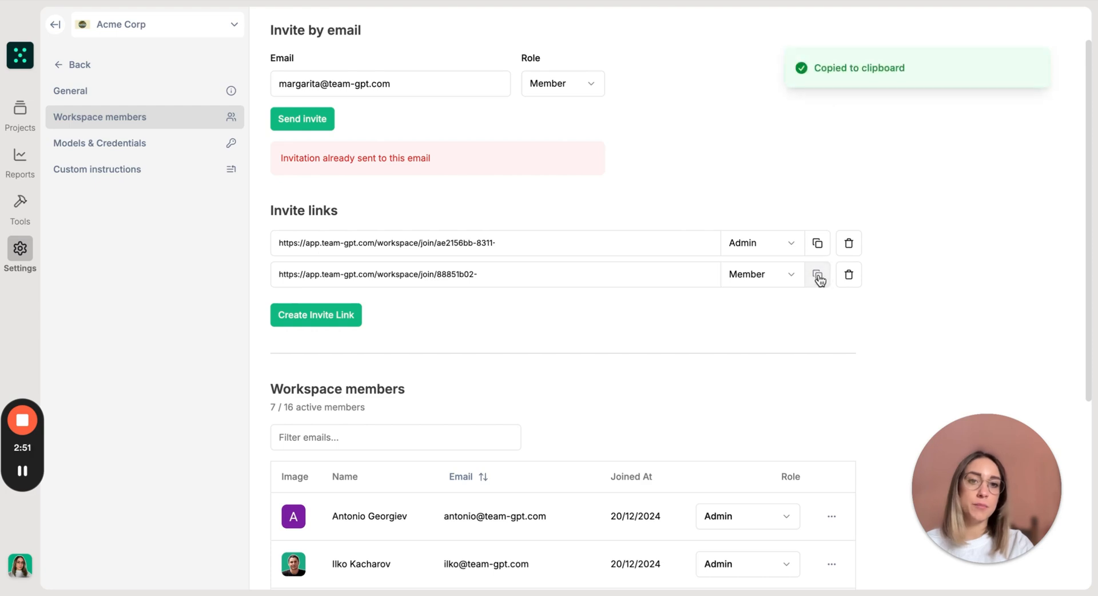